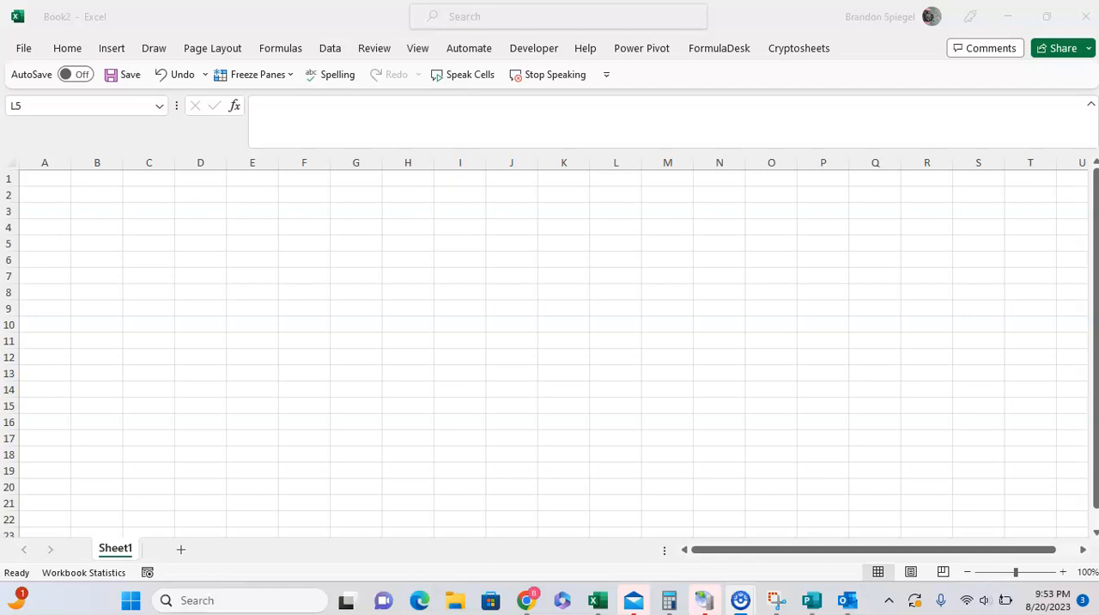
Select a cell on the blank sheet, then go to the File Backstage Home page.
{"action": "left_click", "coordinate": [200, 307]}
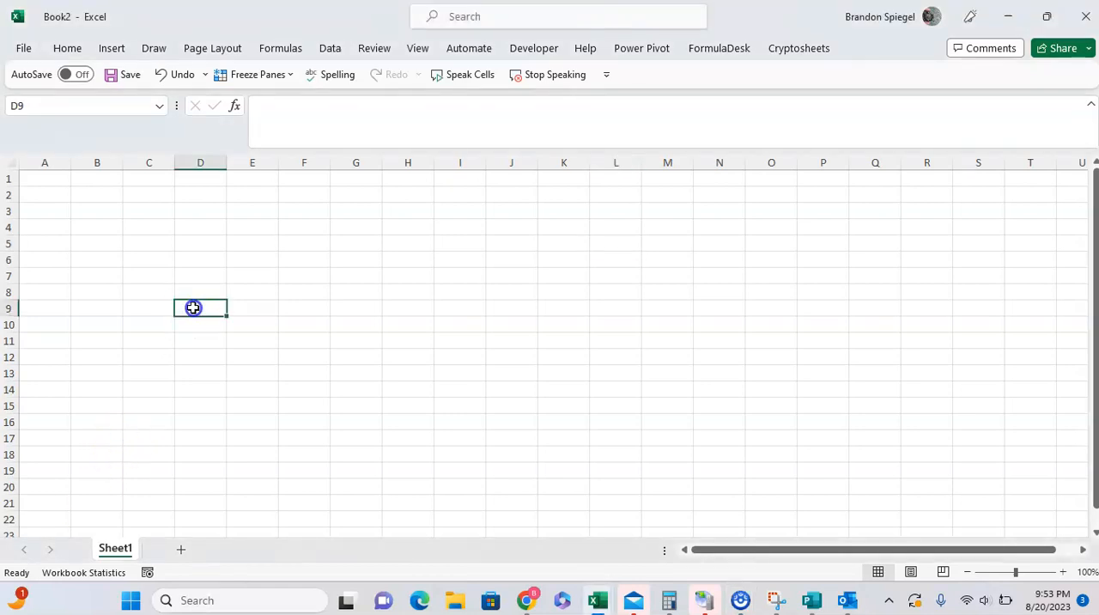
{"action": "left_click", "coordinate": [24, 49]}
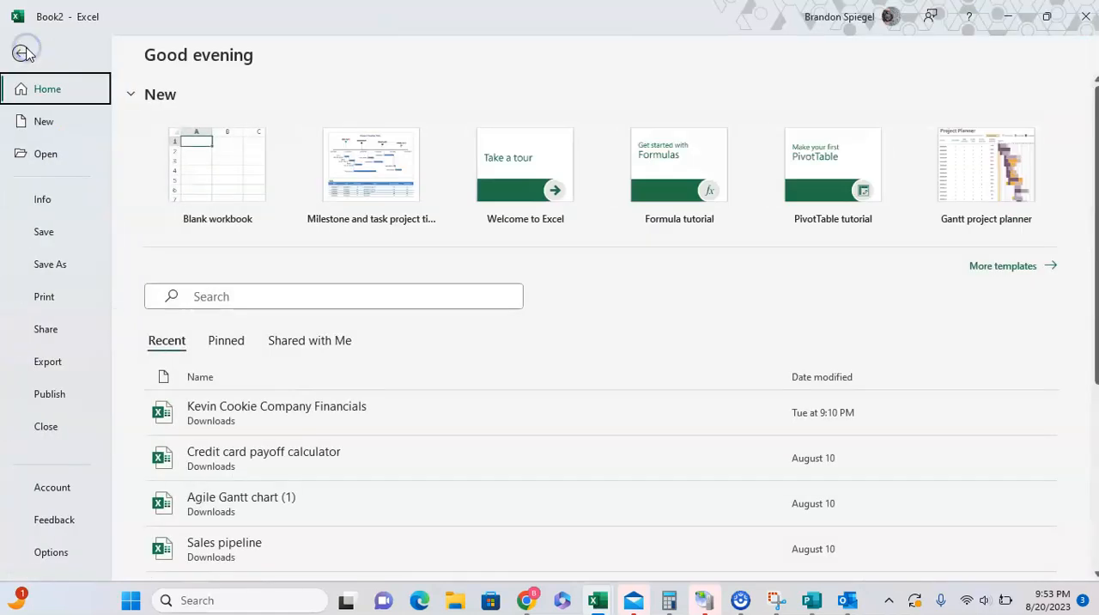
{"action": "mouse_move", "coordinate": [46, 329]}
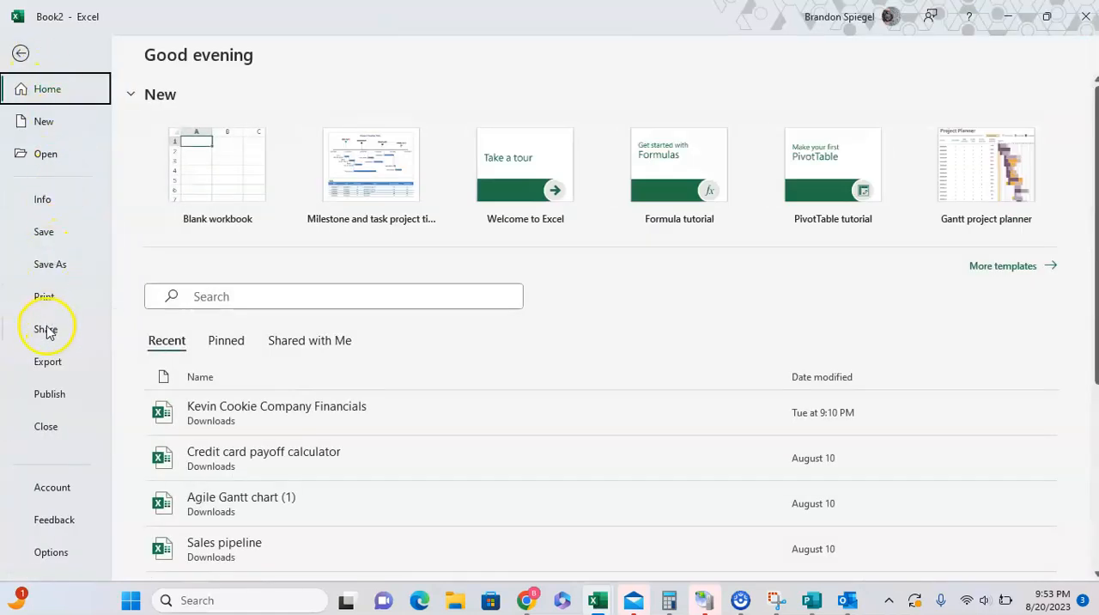
Under Share, attach a copy of the blank workbook as an Excel Workbook.
{"action": "left_click", "coordinate": [45, 329]}
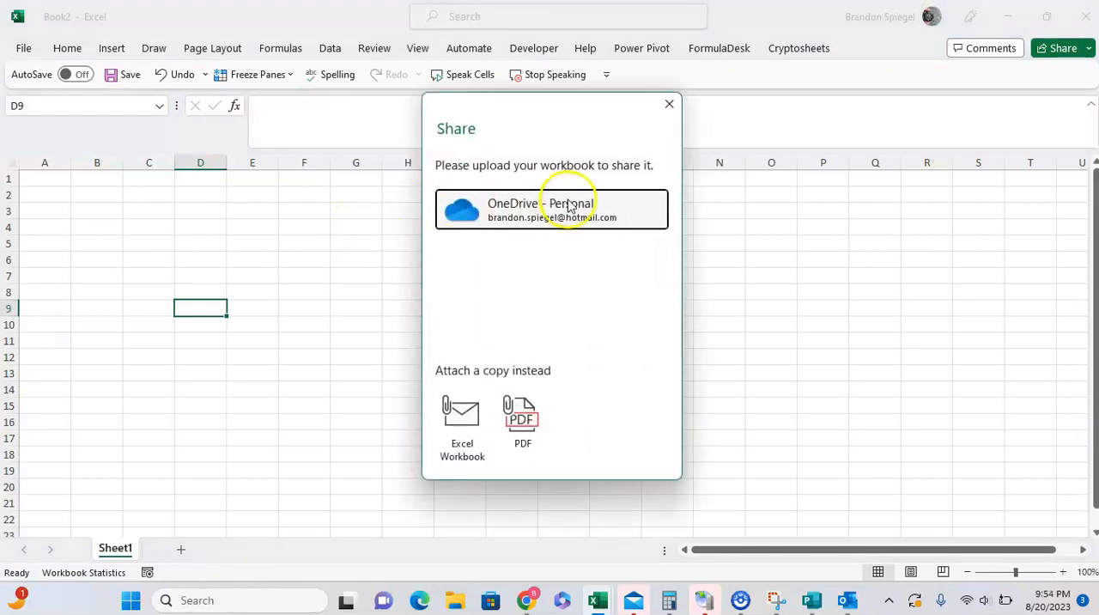
{"action": "mouse_move", "coordinate": [470, 378]}
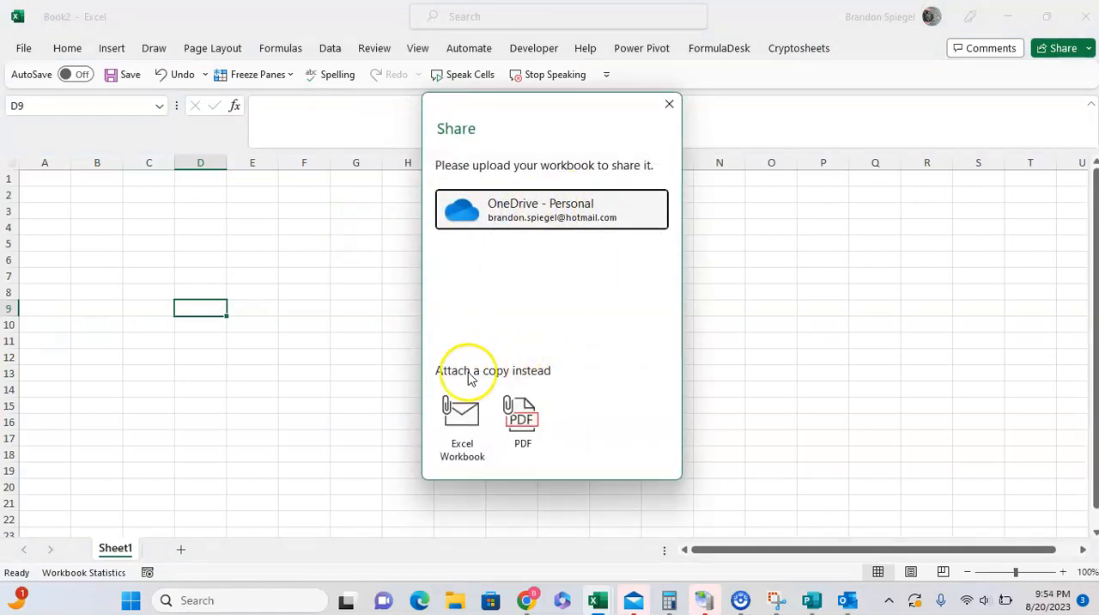
{"action": "mouse_move", "coordinate": [571, 396]}
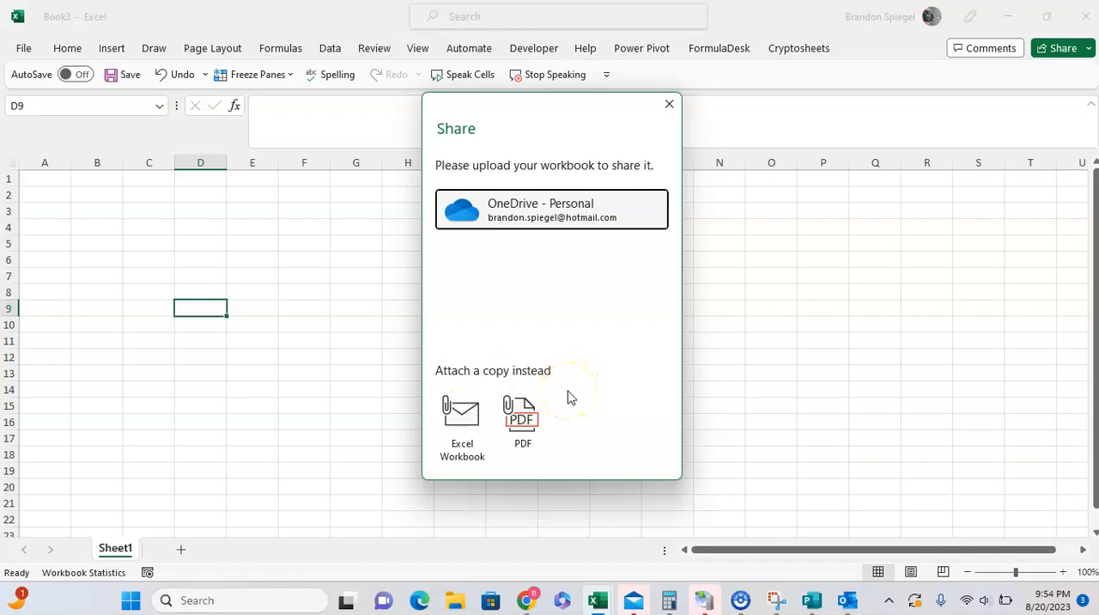
{"action": "mouse_move", "coordinate": [461, 421]}
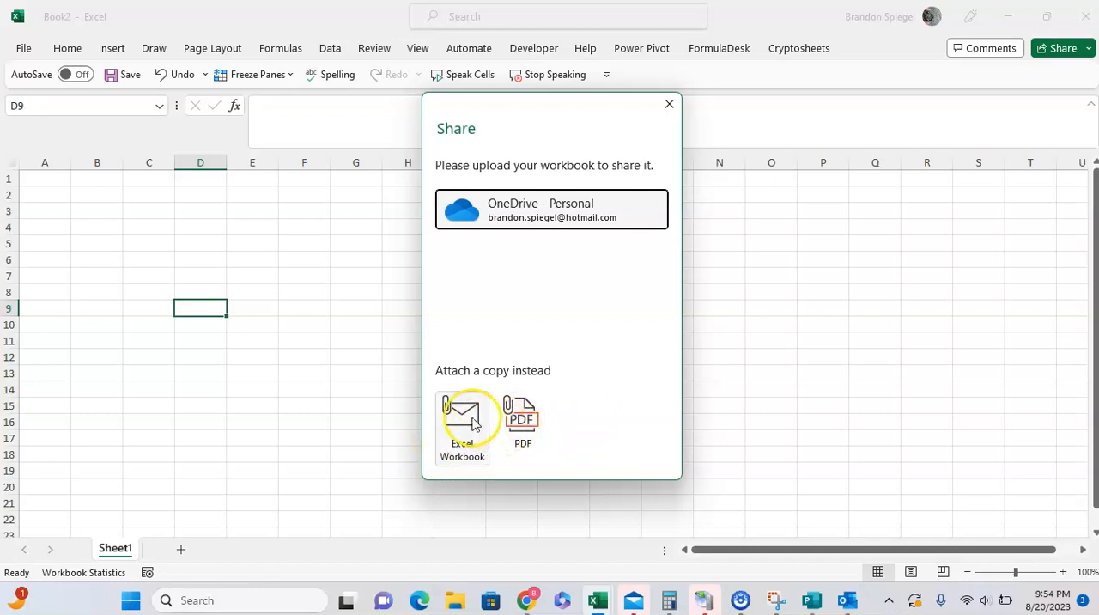
{"action": "left_click", "coordinate": [462, 420]}
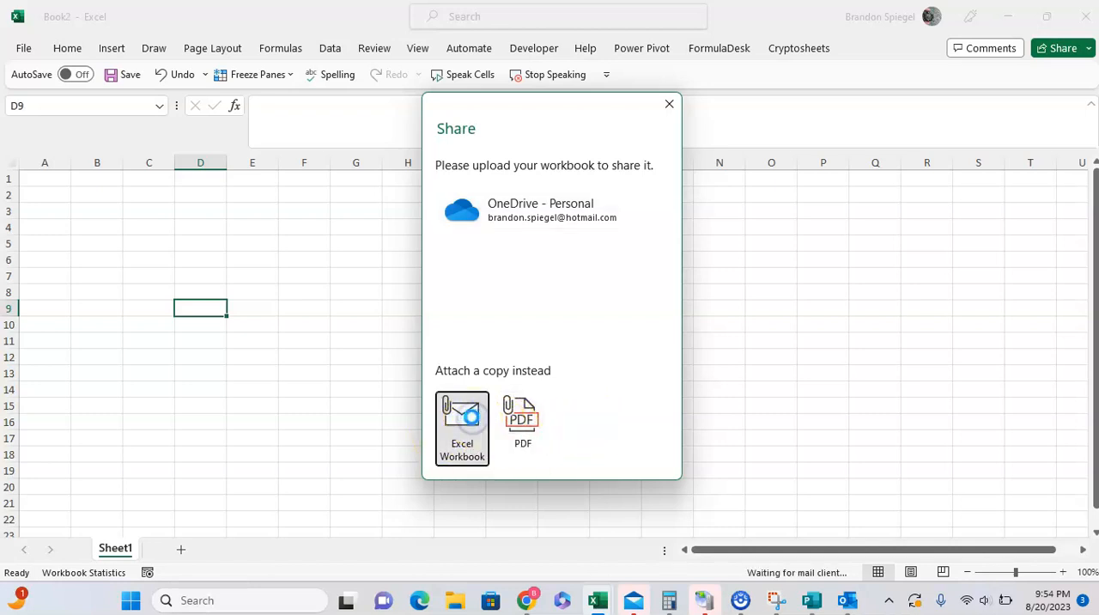
Close the Outlook draft carrying Book2.xlsx and dismiss the save-draft prompt.
{"action": "left_click", "coordinate": [462, 429]}
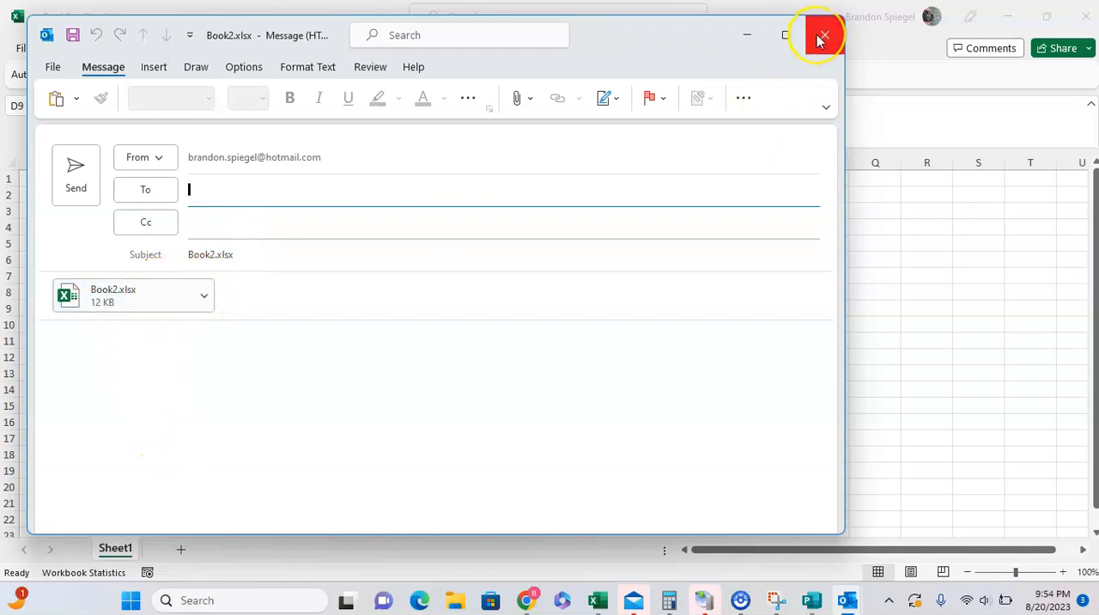
{"action": "left_click", "coordinate": [824, 35]}
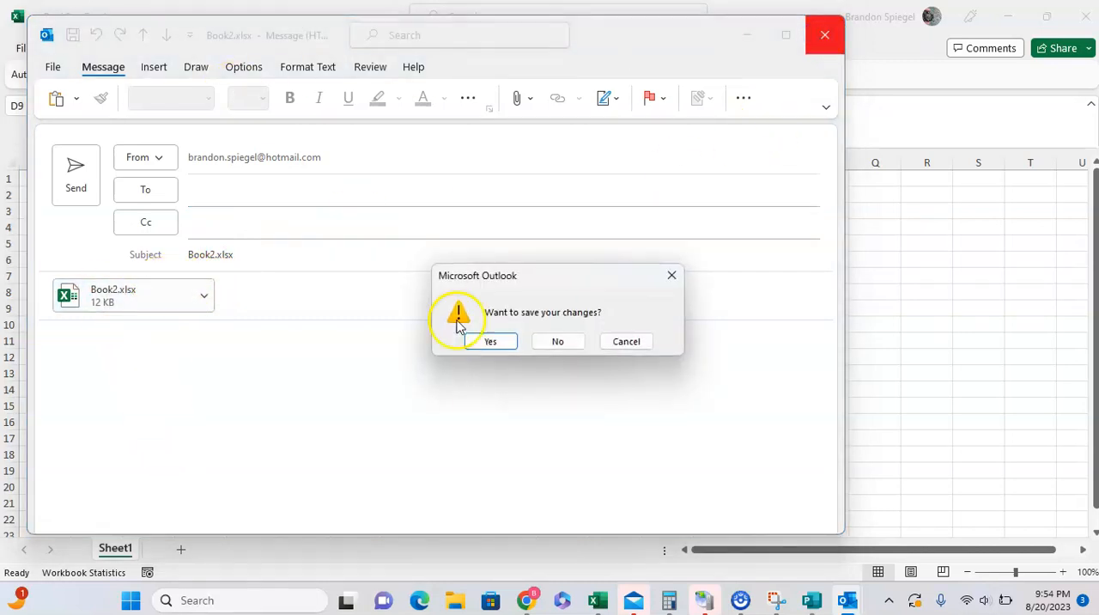
{"action": "left_click", "coordinate": [557, 341]}
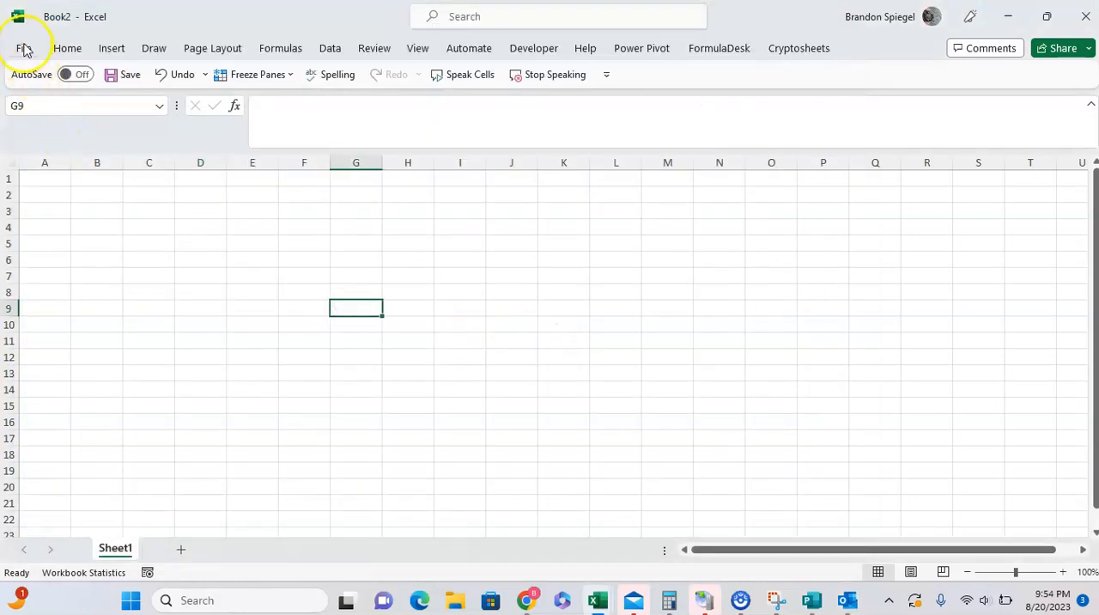
{"action": "left_click", "coordinate": [24, 48]}
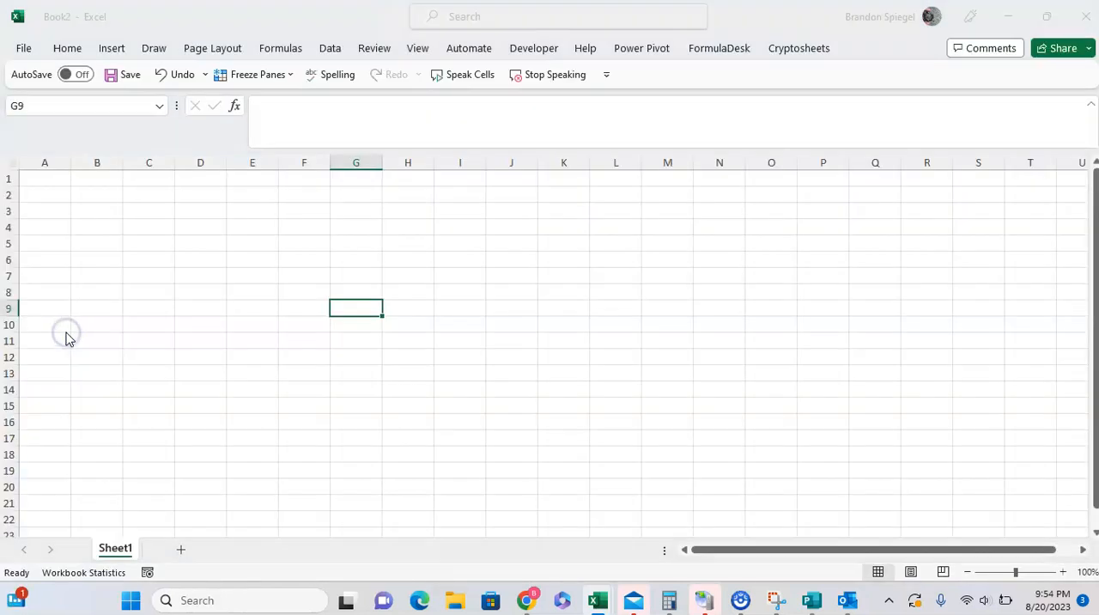
{"action": "left_click", "coordinate": [1062, 48]}
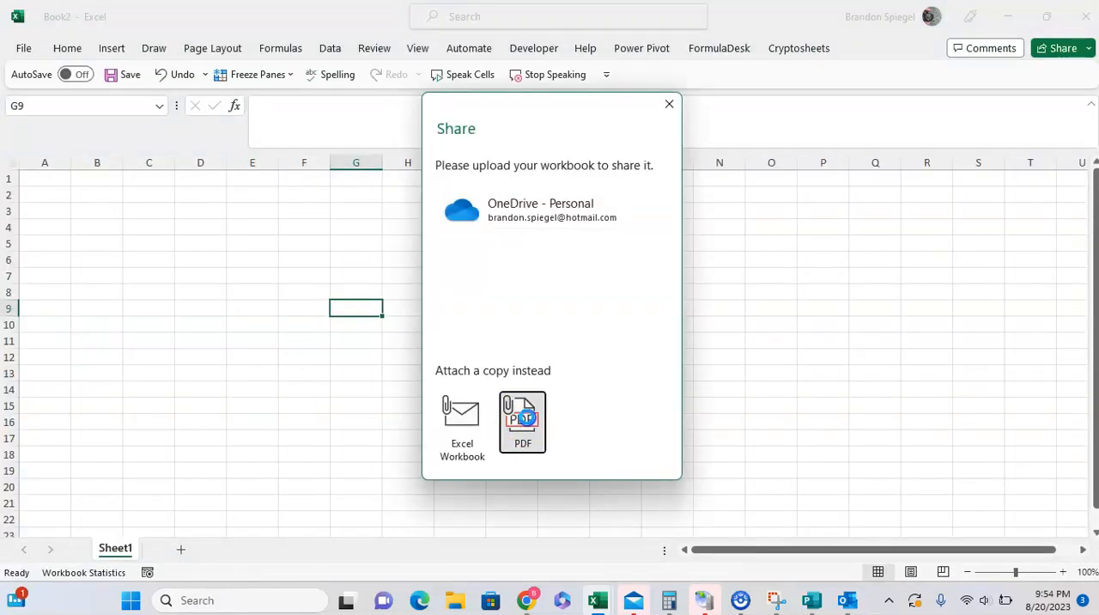
{"action": "left_click", "coordinate": [522, 421]}
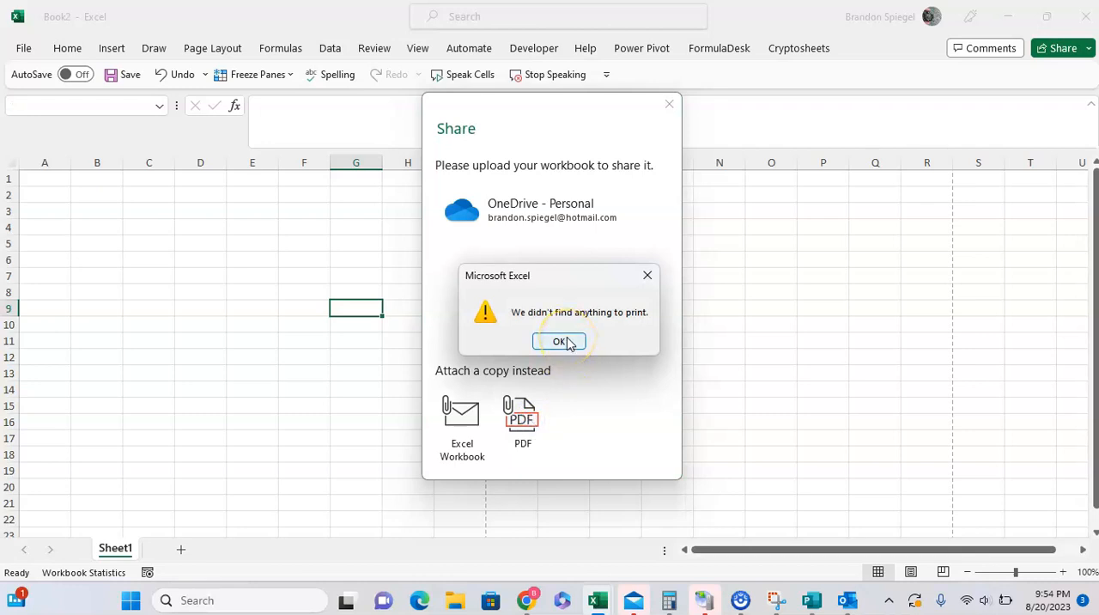
{"action": "left_click", "coordinate": [559, 341]}
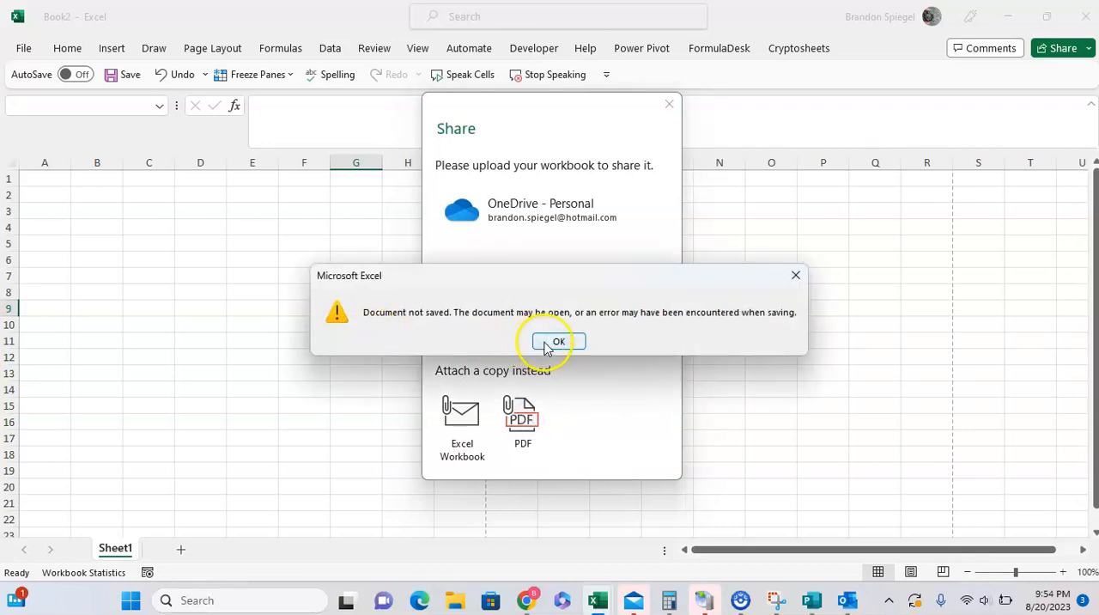
{"action": "left_click", "coordinate": [558, 341]}
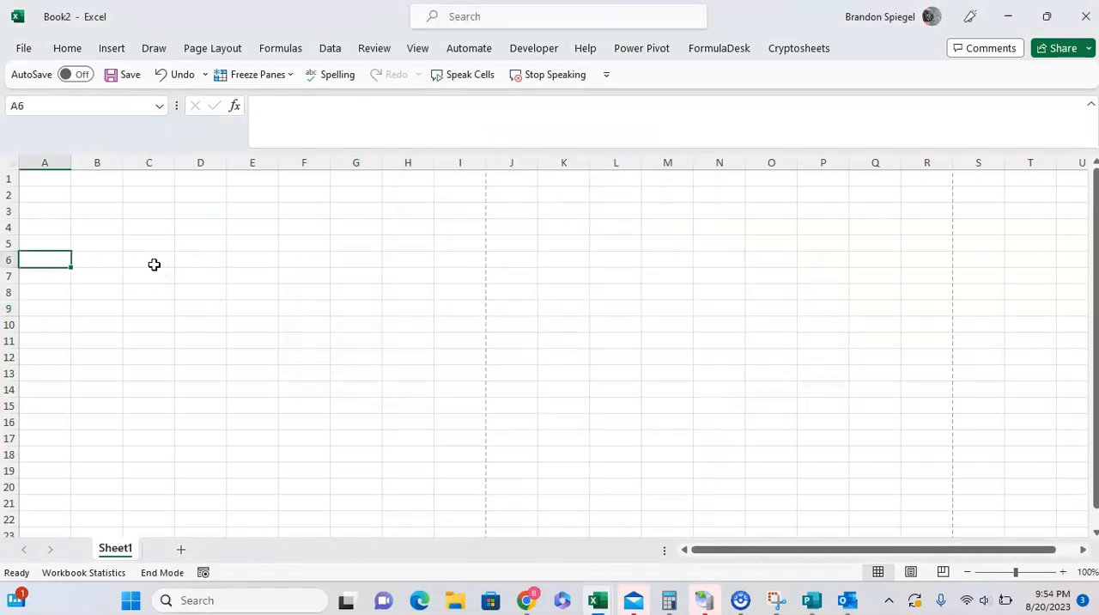
Enter the final 1, then save Book2 to OneDrive Documents, replacing the existing Book2.xlsx.
{"action": "type", "text": "1"}
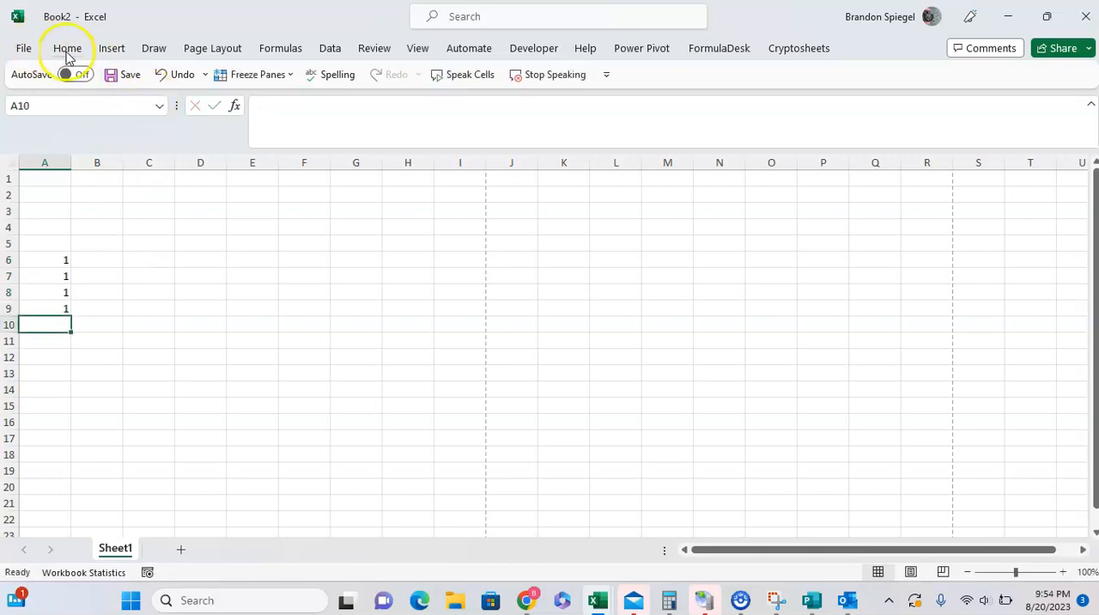
{"action": "left_click", "coordinate": [129, 74]}
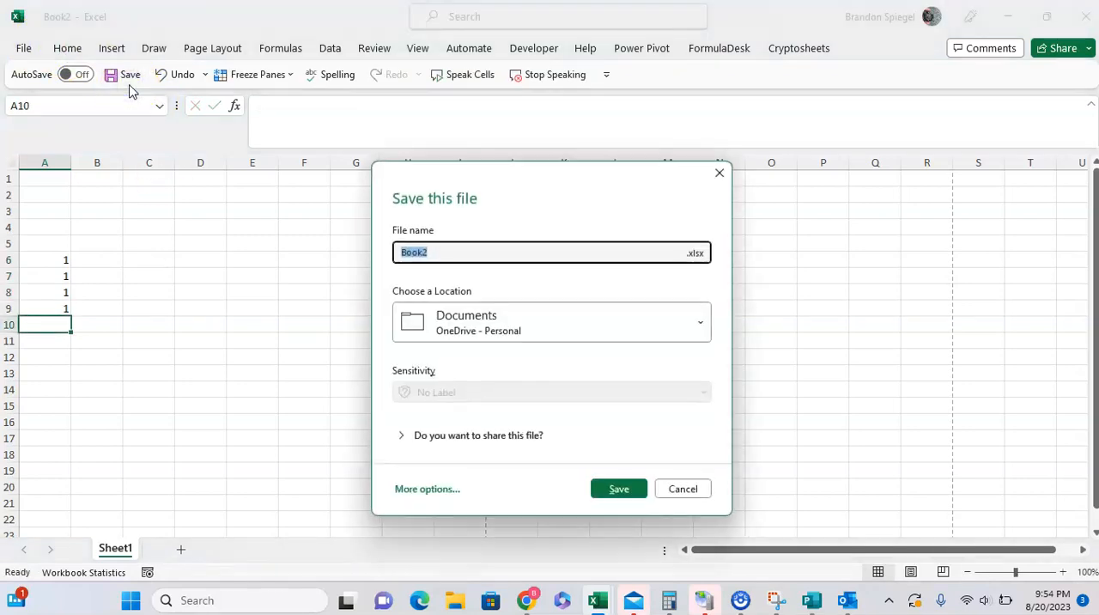
{"action": "left_click", "coordinate": [618, 489]}
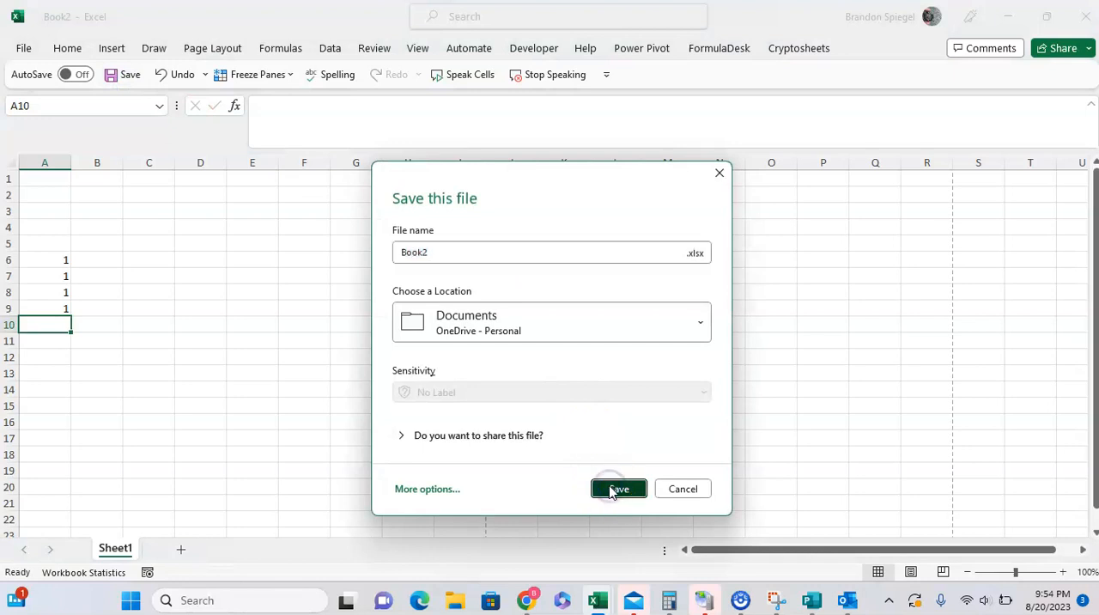
{"action": "left_click", "coordinate": [618, 489]}
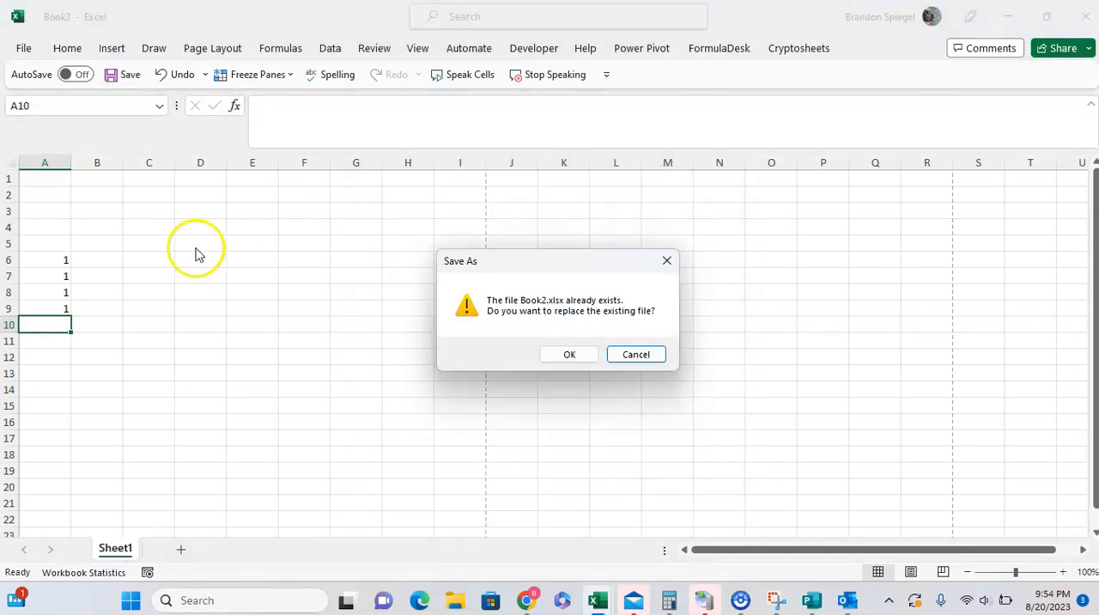
{"action": "left_click", "coordinate": [569, 354]}
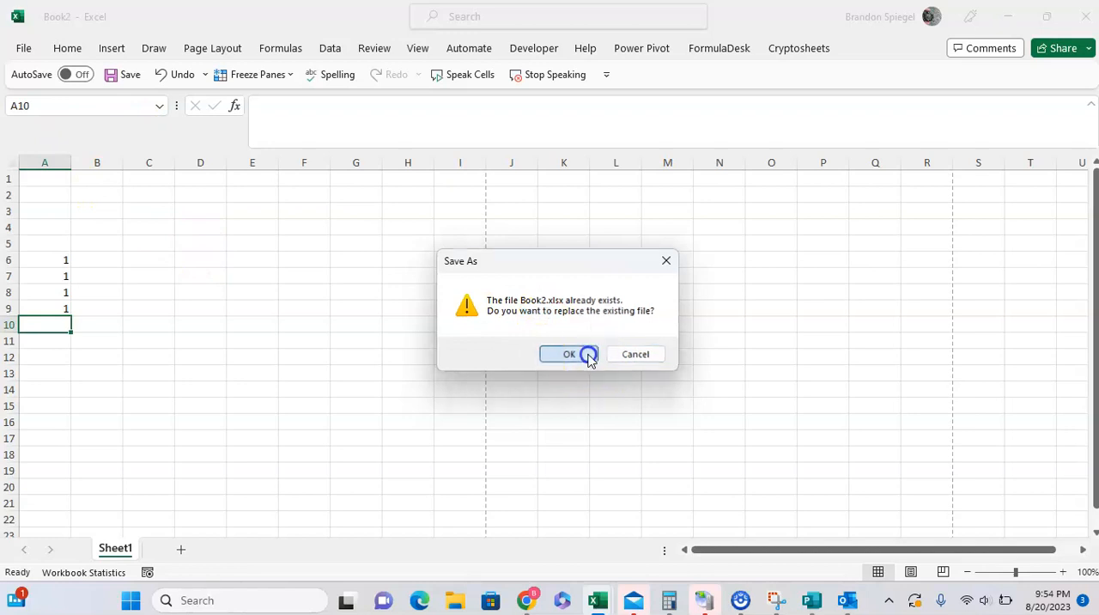
{"action": "left_click", "coordinate": [568, 354]}
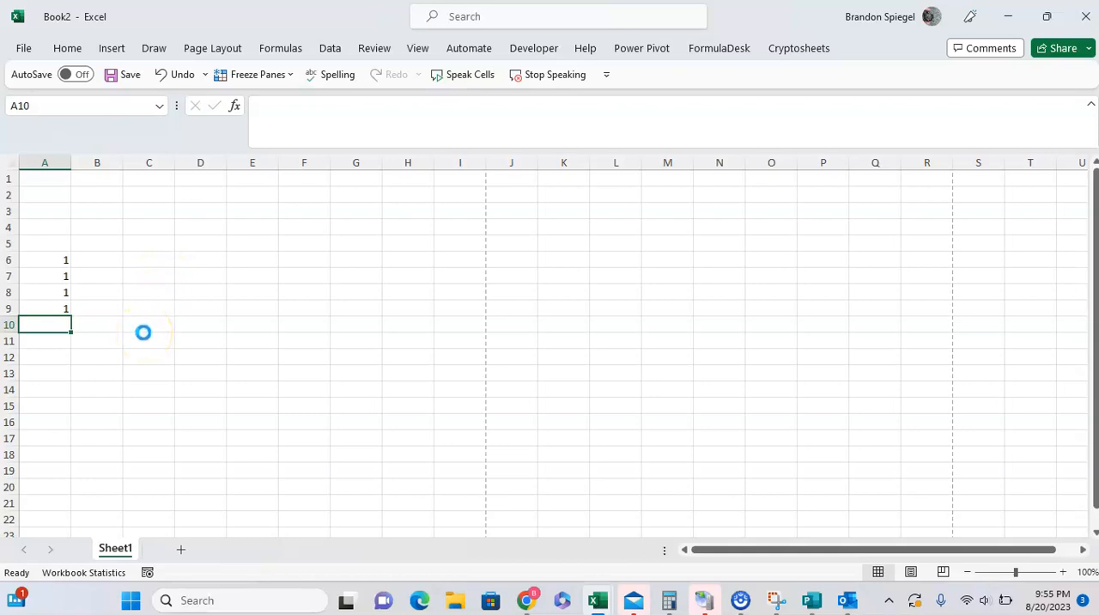
Switch AutoSave on, then choose Send a copy as PDF under File > Share.
{"action": "left_click", "coordinate": [76, 74]}
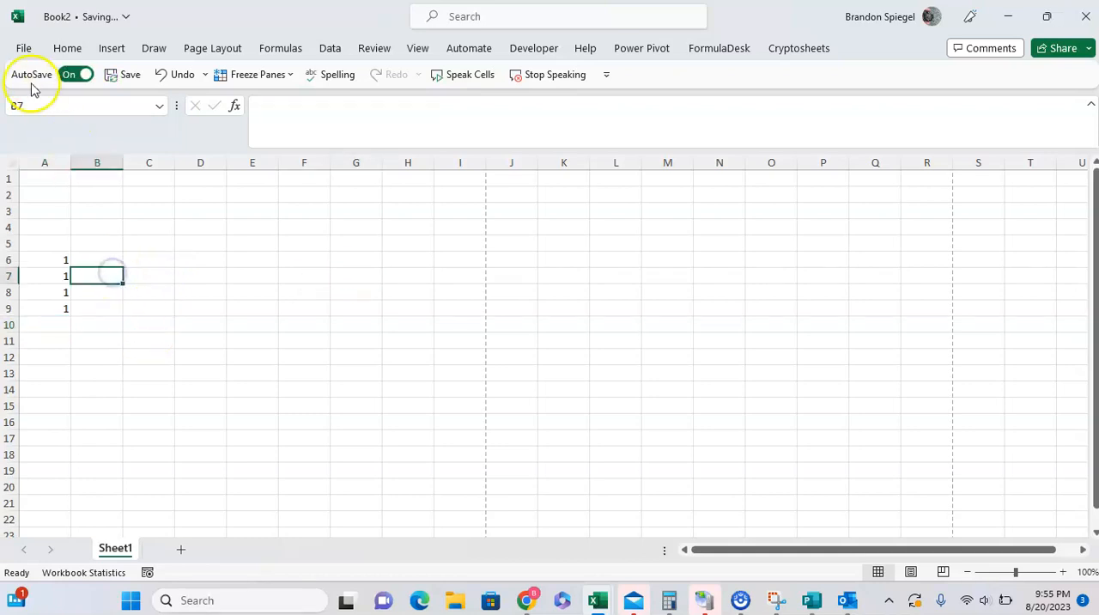
{"action": "left_click", "coordinate": [23, 47]}
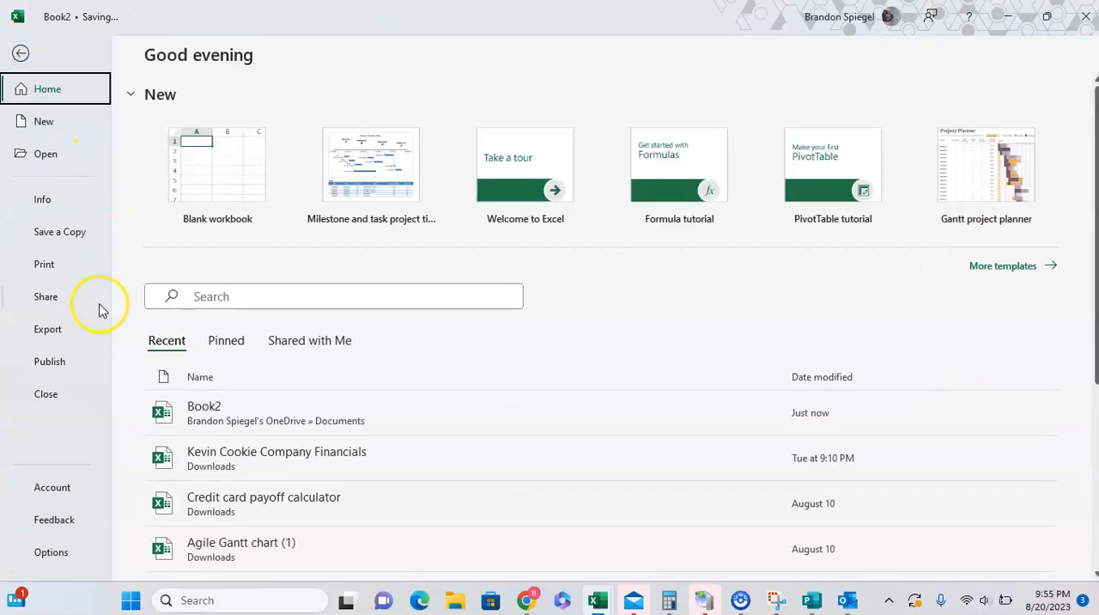
{"action": "left_click", "coordinate": [46, 296]}
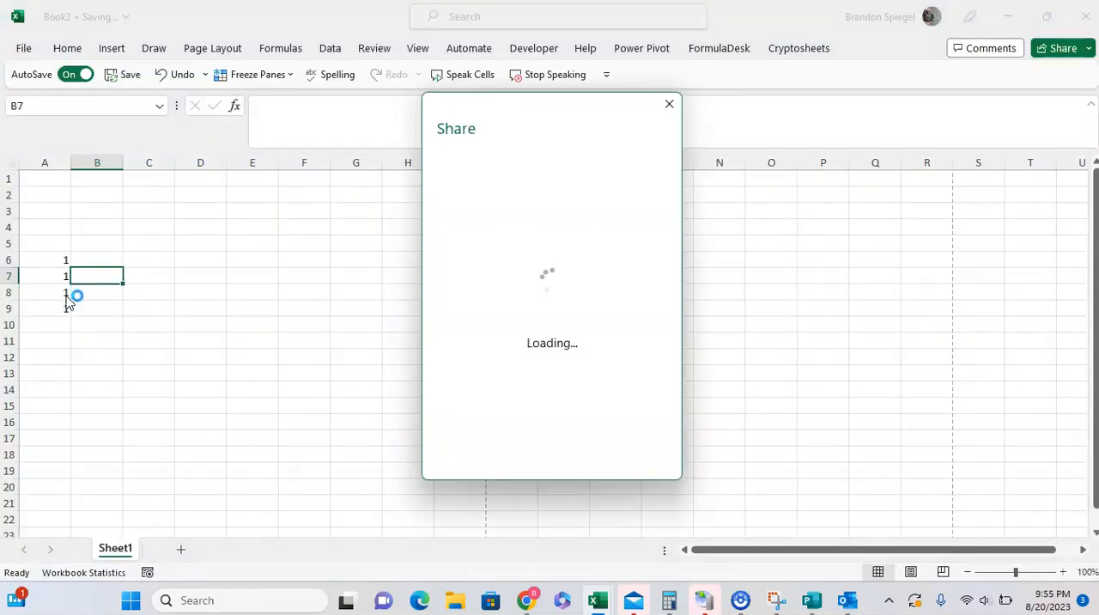
{"action": "mouse_move", "coordinate": [794, 331]}
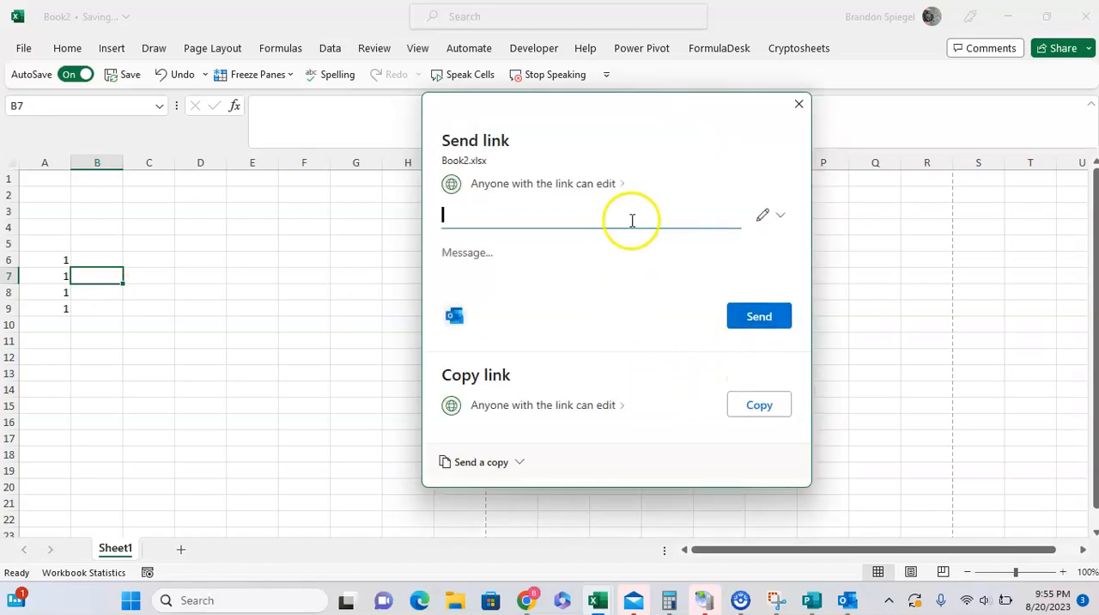
{"action": "mouse_move", "coordinate": [562, 291]}
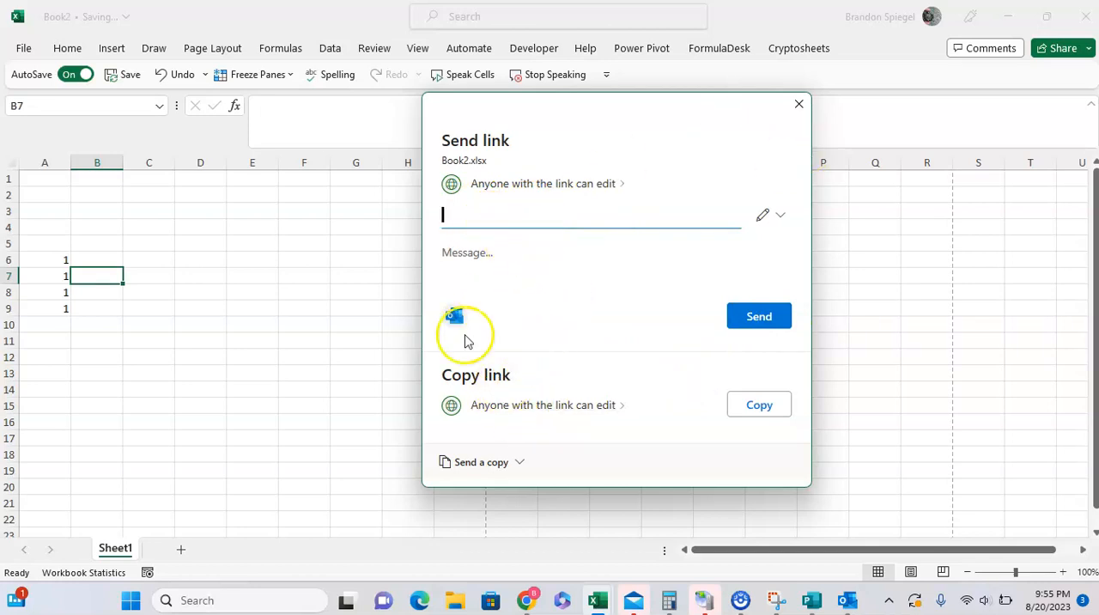
{"action": "left_click", "coordinate": [481, 461]}
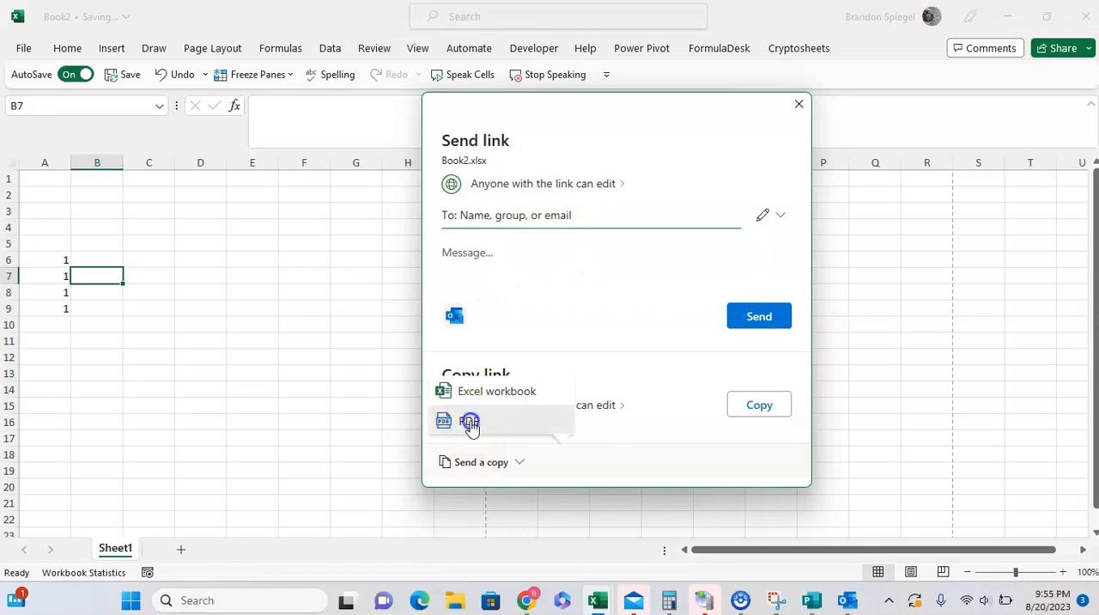
{"action": "left_click", "coordinate": [468, 420]}
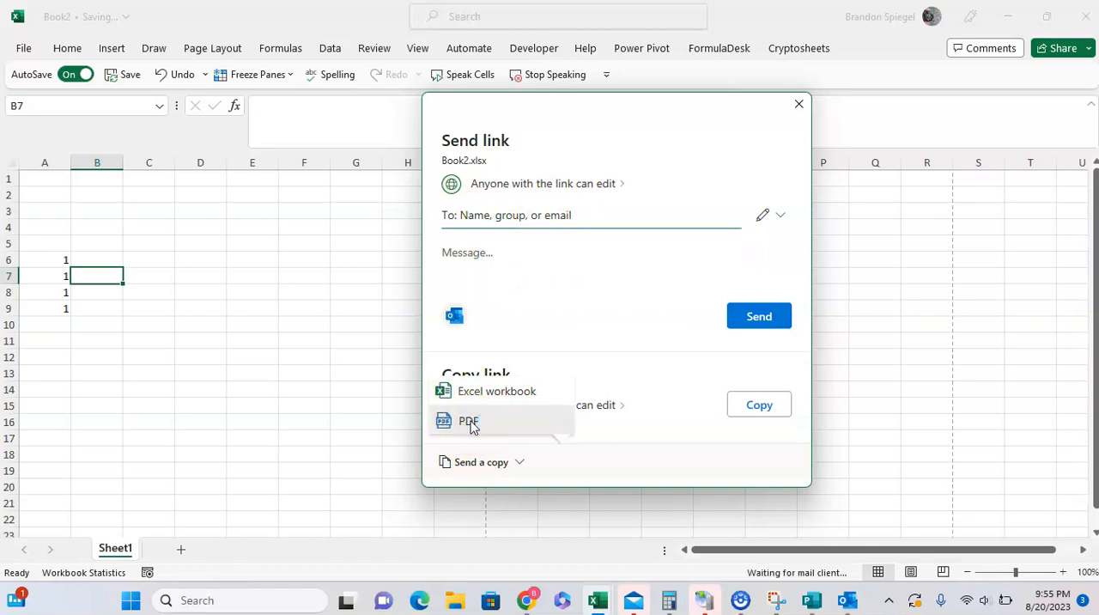
Close the Outlook message with Book2.pdf attached, leaving it unsent.
{"action": "left_click", "coordinate": [469, 420]}
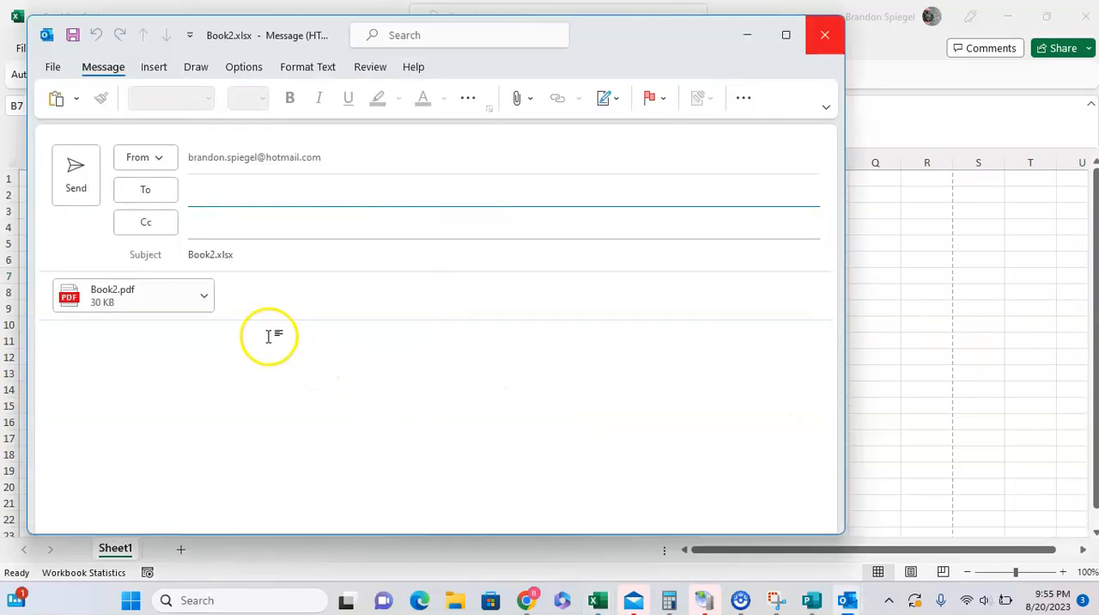
{"action": "mouse_move", "coordinate": [360, 332]}
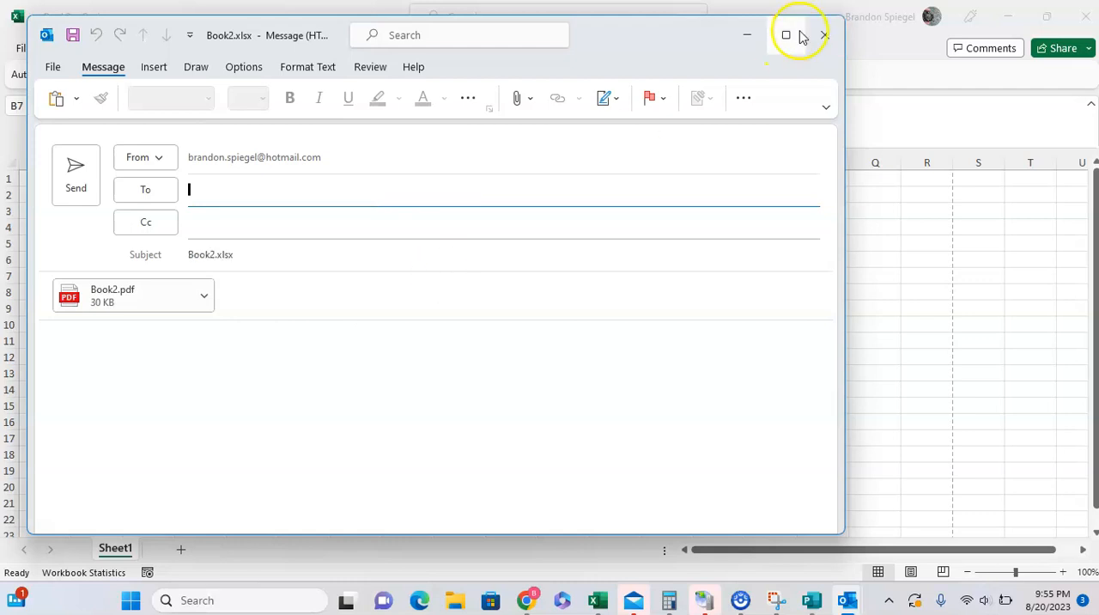
{"action": "left_click", "coordinate": [824, 35]}
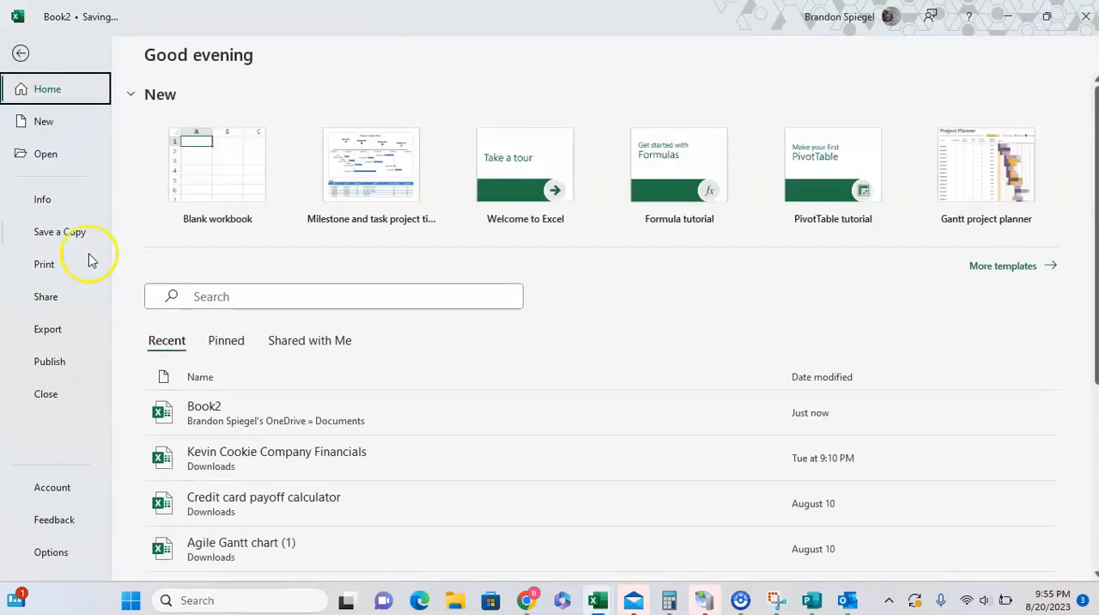
Reopen the Share panel from File, then dismiss it with the X.
{"action": "left_click", "coordinate": [45, 296]}
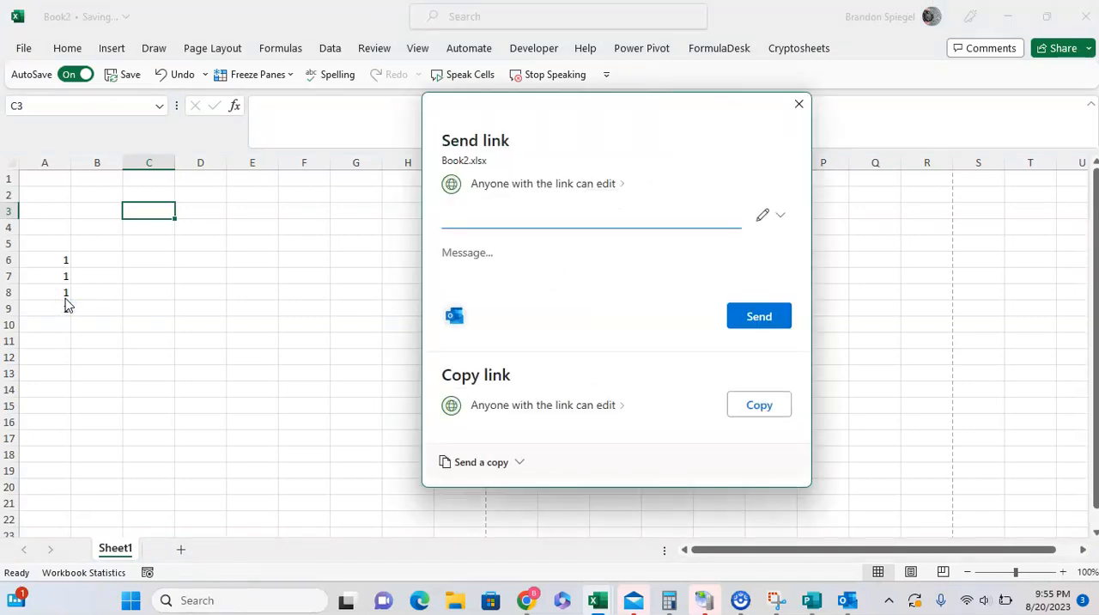
{"action": "mouse_move", "coordinate": [483, 206]}
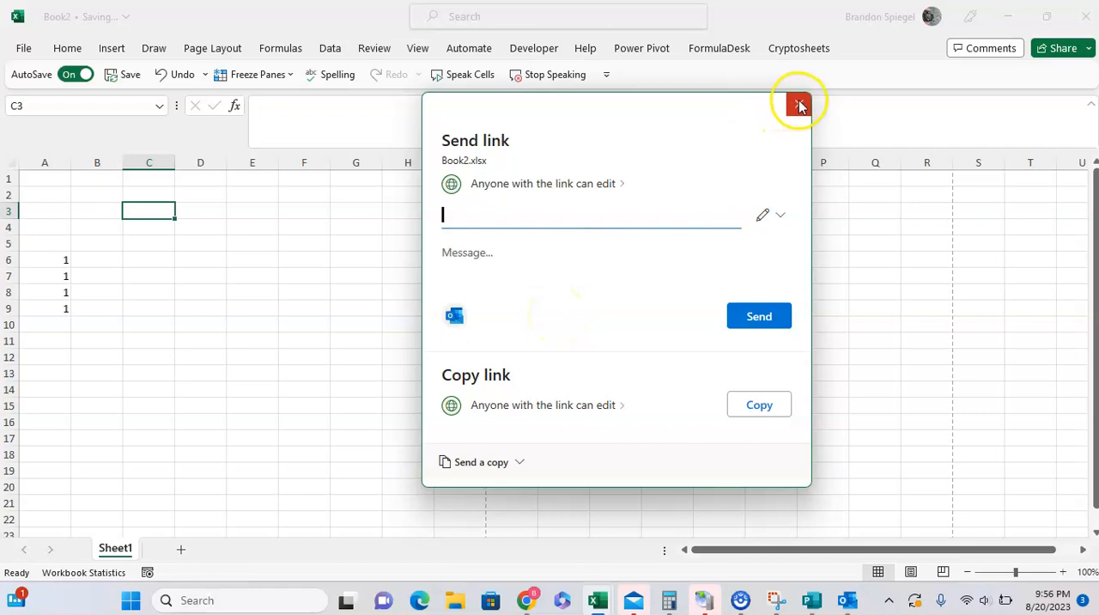
{"action": "left_click", "coordinate": [798, 103]}
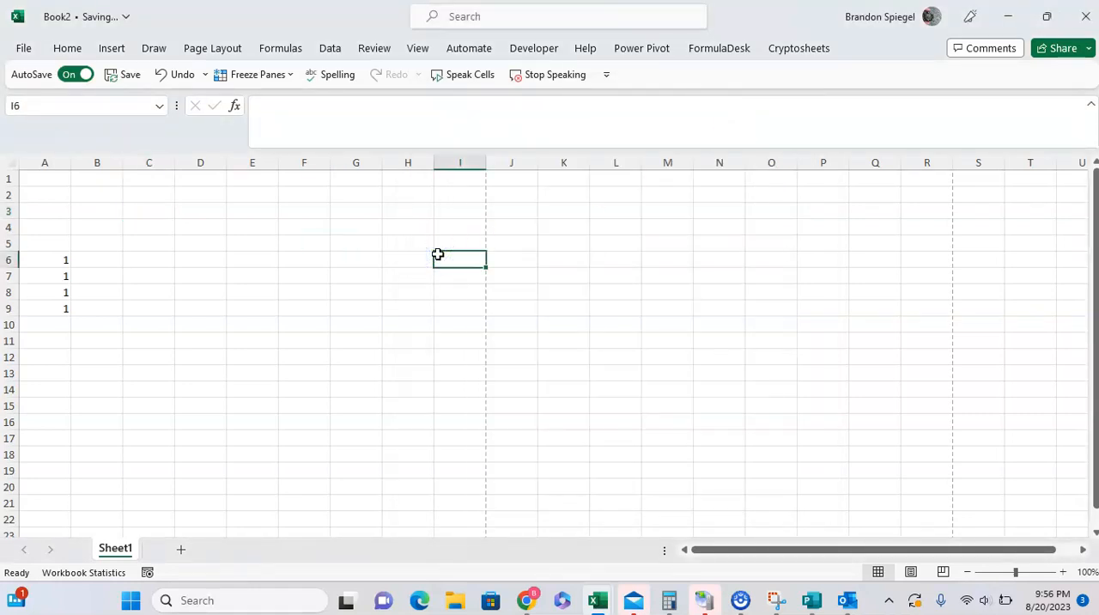